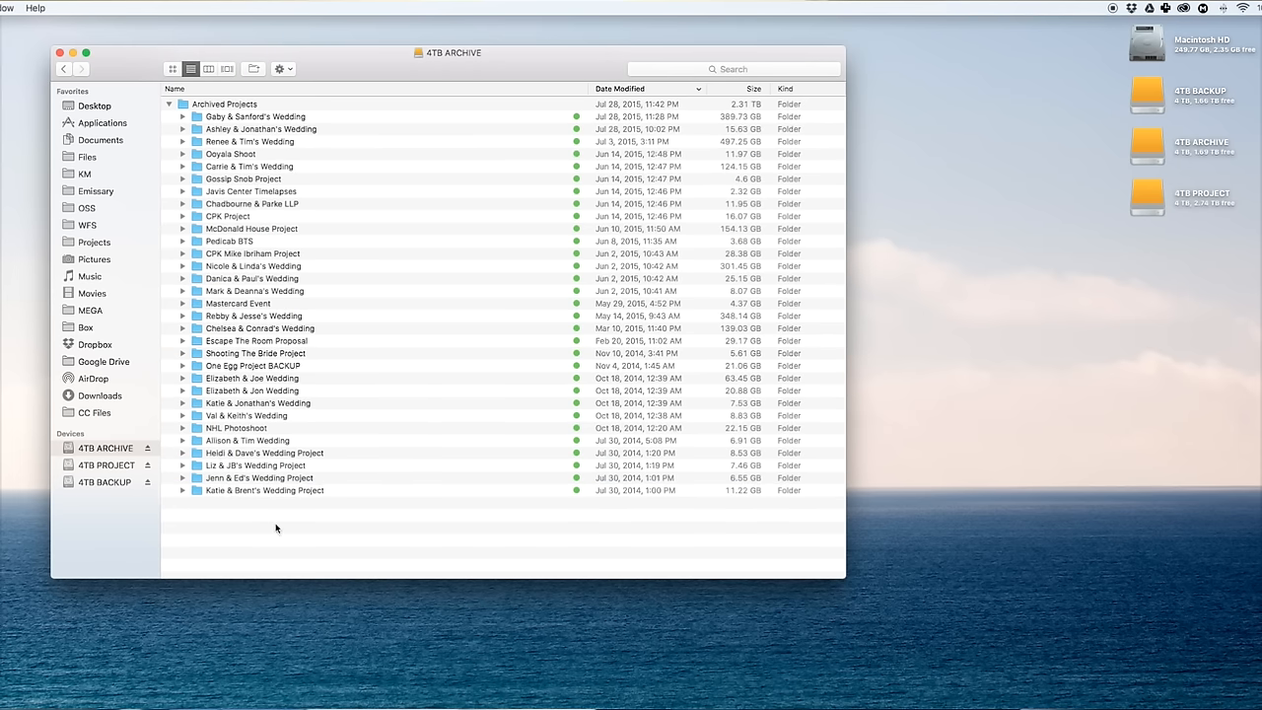
{"action": "mouse_move", "coordinate": [386, 478]}
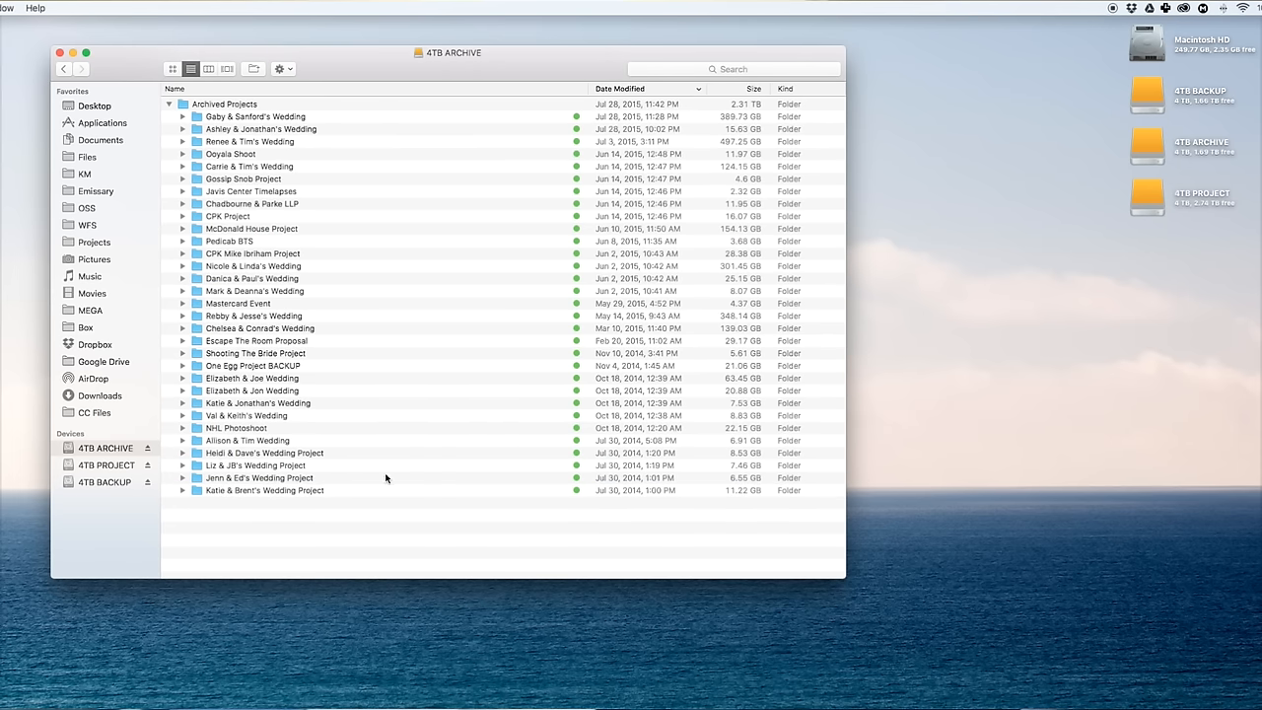
{"action": "mouse_move", "coordinate": [373, 480]}
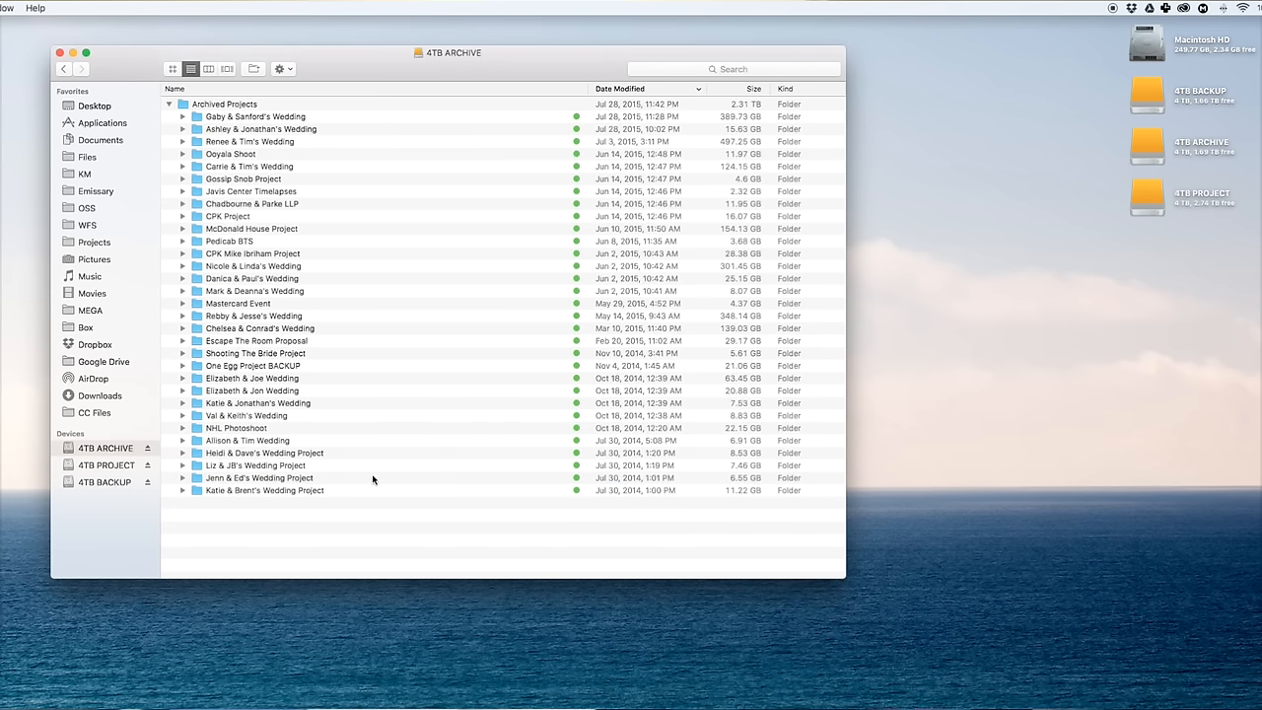
{"action": "mouse_move", "coordinate": [330, 490]}
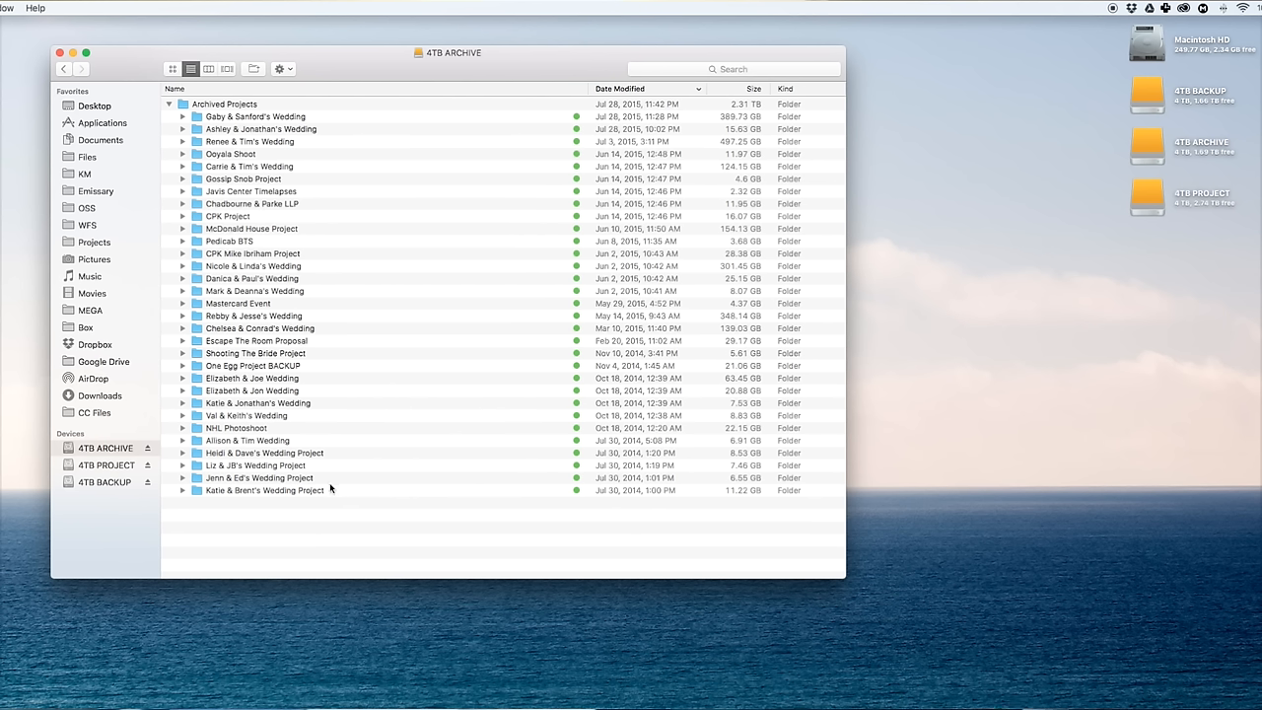